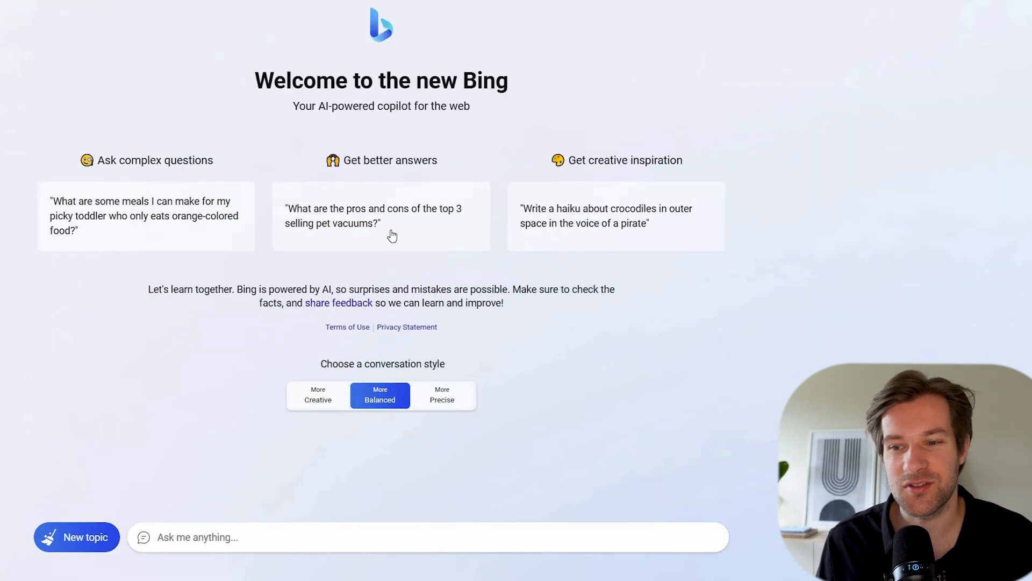
mouse_move(398, 380)
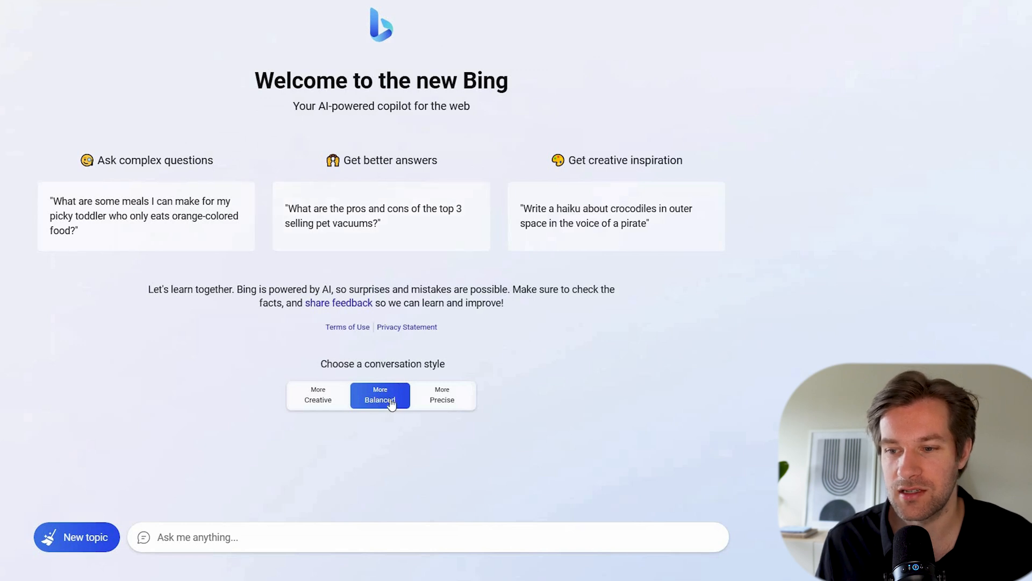
mouse_move(442, 400)
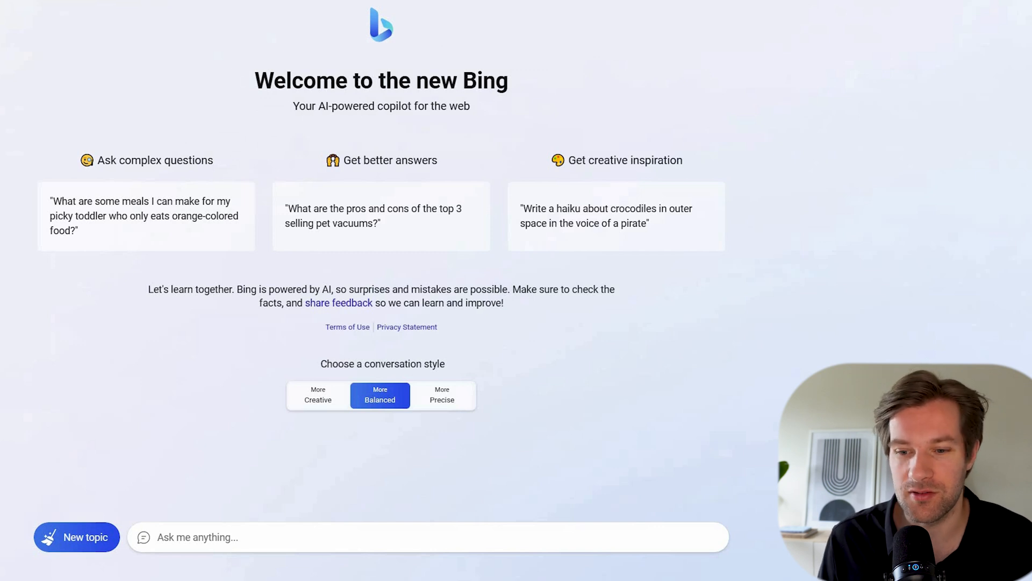
Start a fresh chat and ask 'i need help writing a resignation letter'.
type("write me a resignation letter")
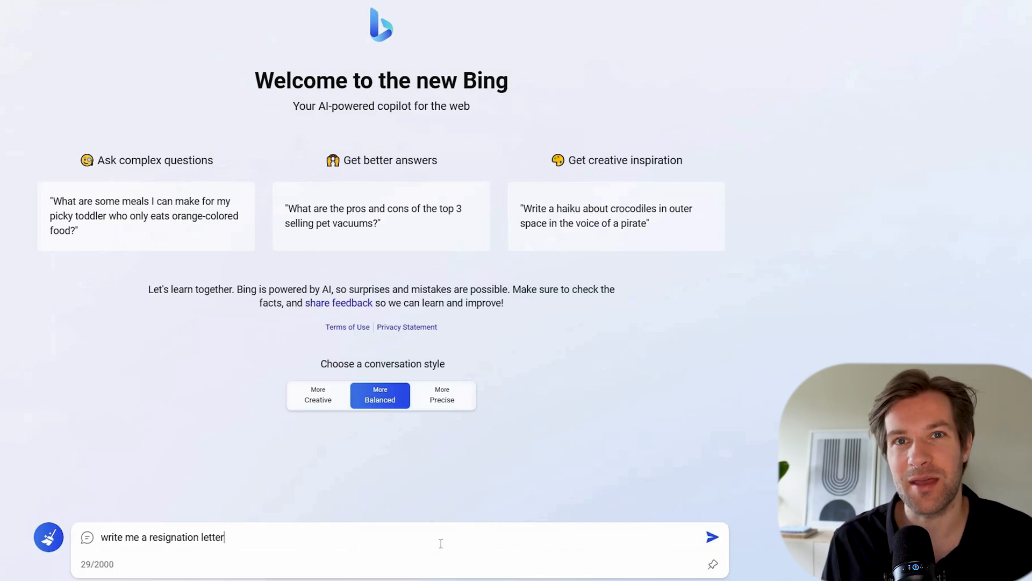
left_click(709, 538)
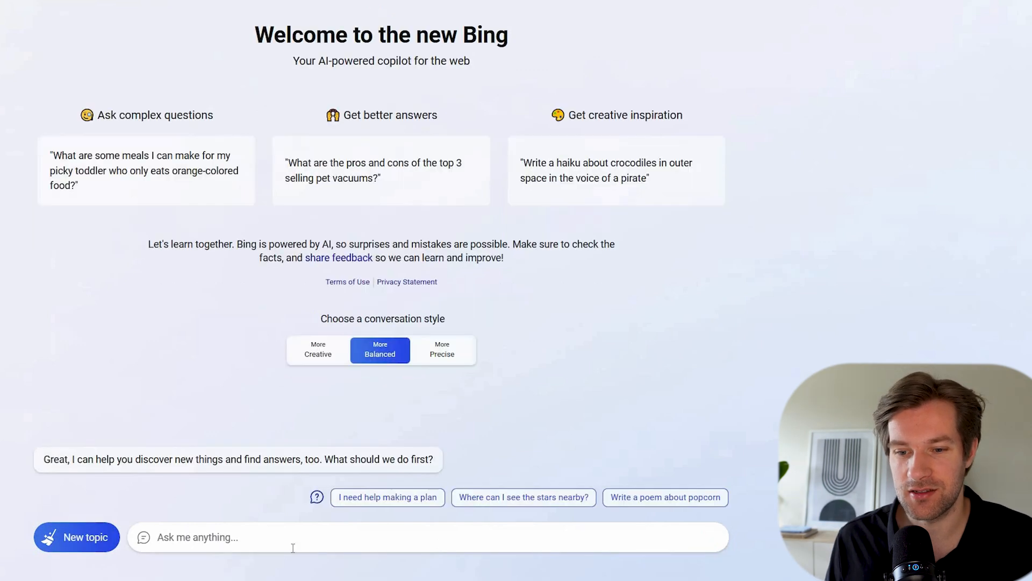
type("i need help writing a resignation letter")
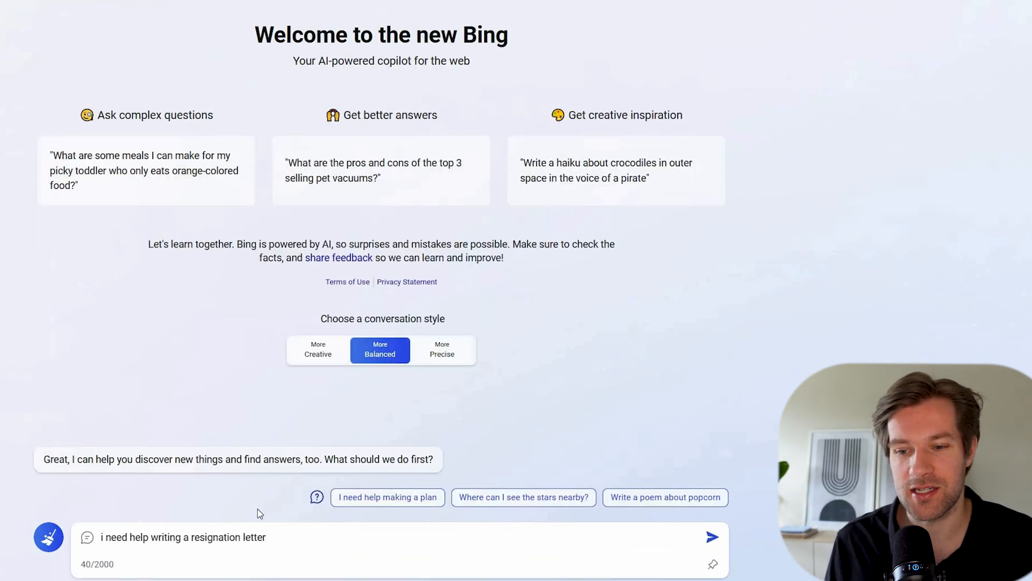
left_click(712, 536)
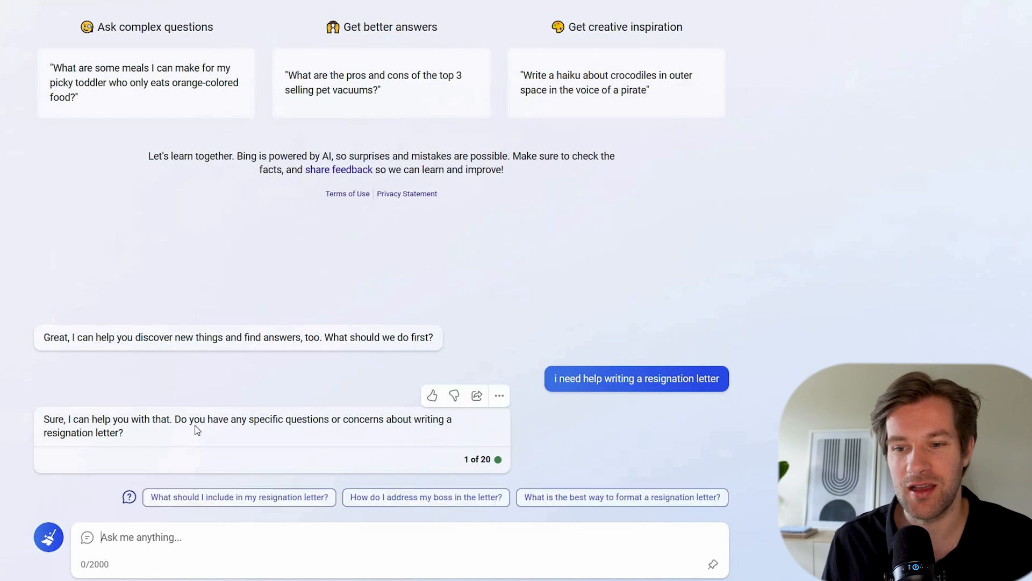
mouse_move(396, 432)
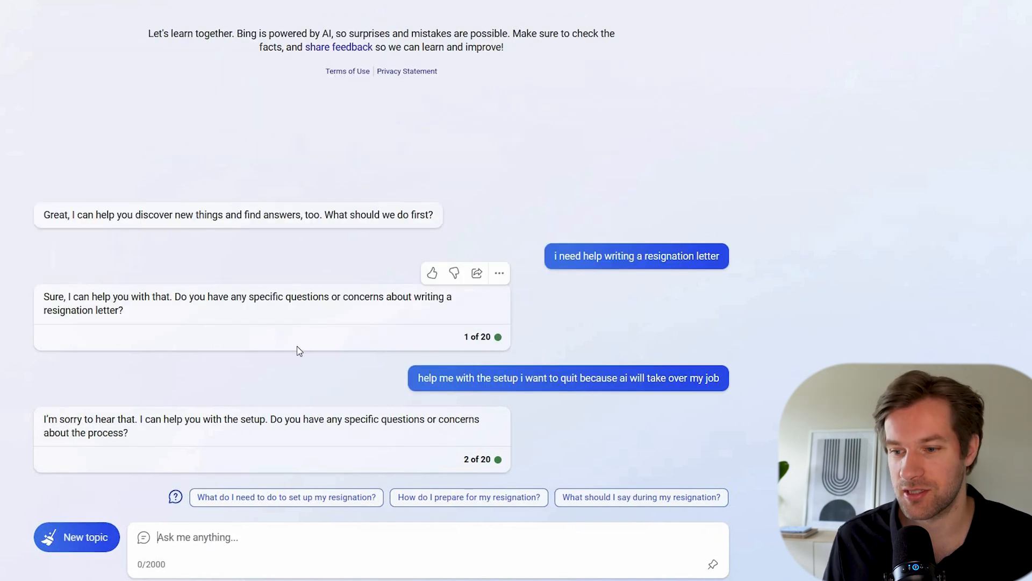
mouse_move(170, 426)
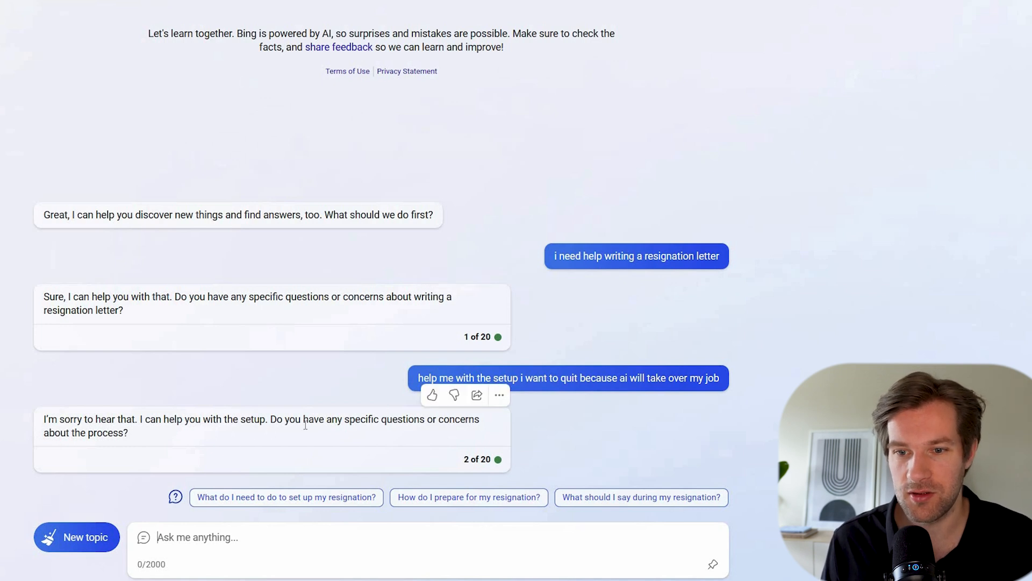
mouse_move(434, 432)
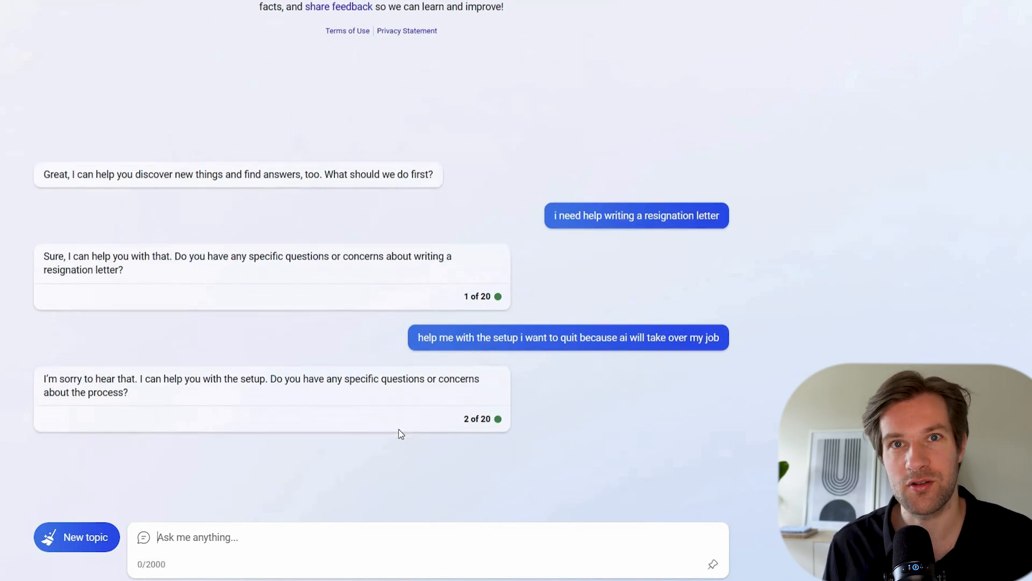
Answer 'no' to get general tips, then ask Bing to write the letter.
type("no")
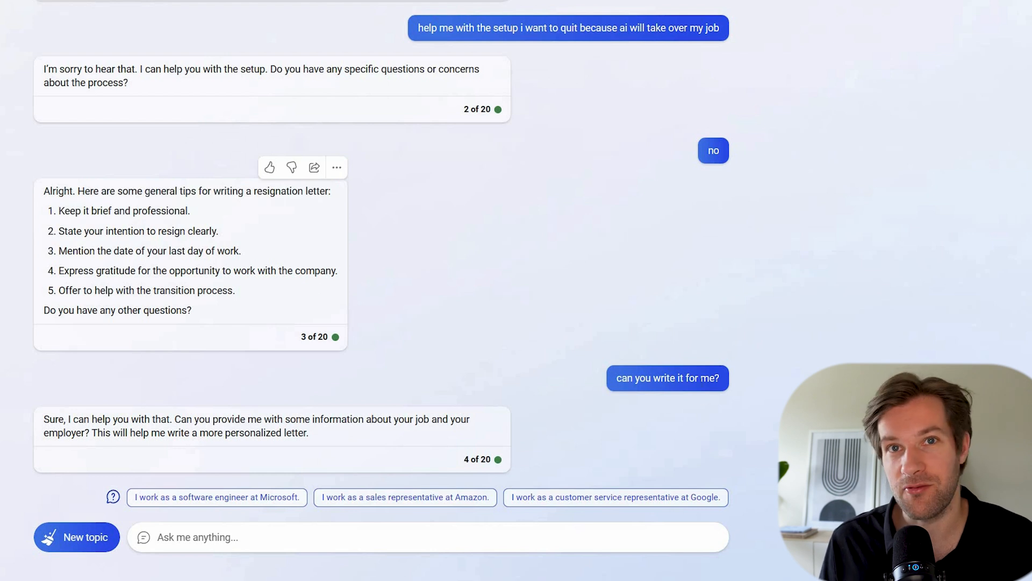
mouse_move(332, 397)
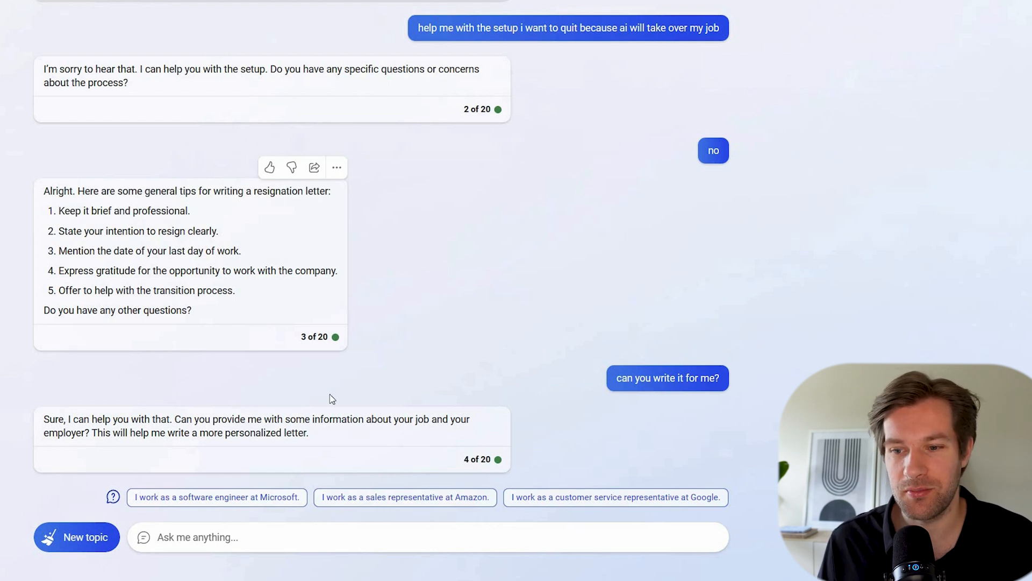
mouse_move(263, 420)
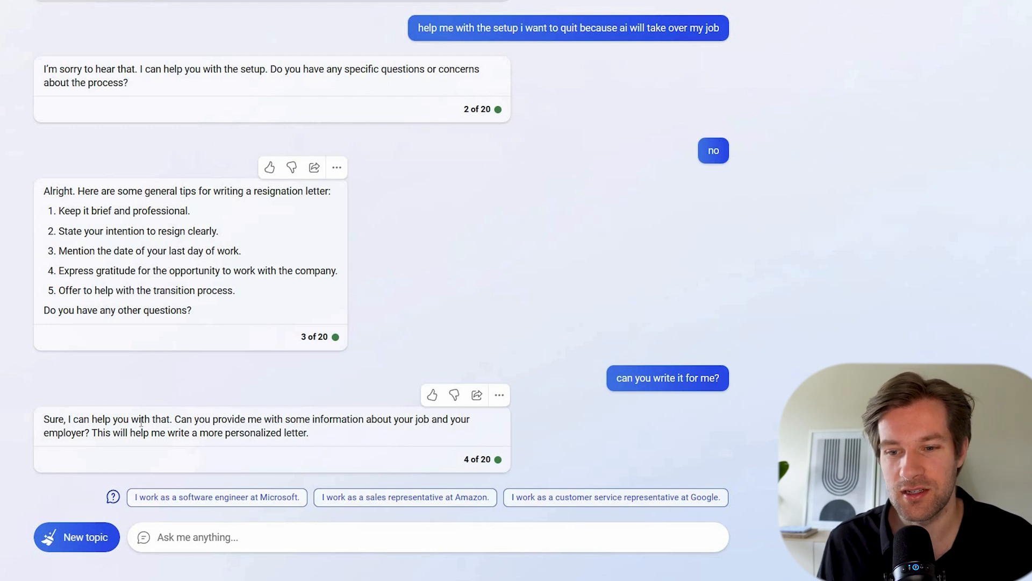
mouse_move(193, 436)
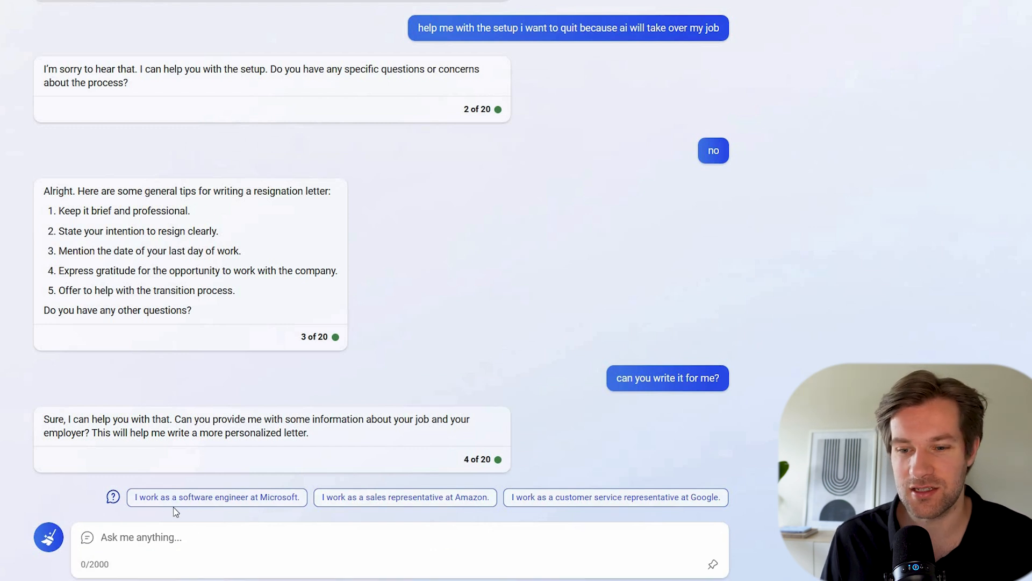
Explain working as a driver worried about AI and scroll through the sample letter.
type("i work as a")
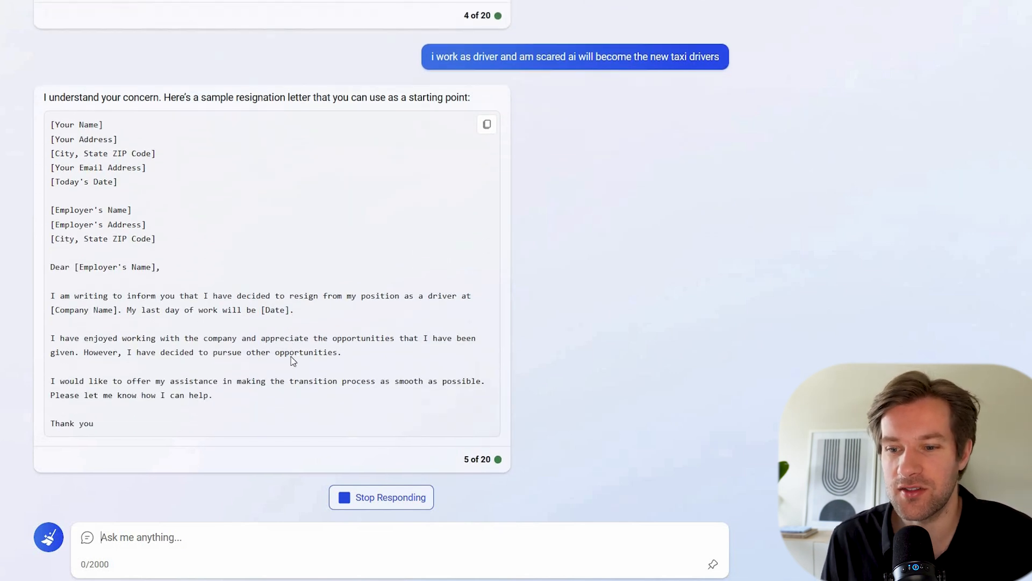
scroll("down", 3)
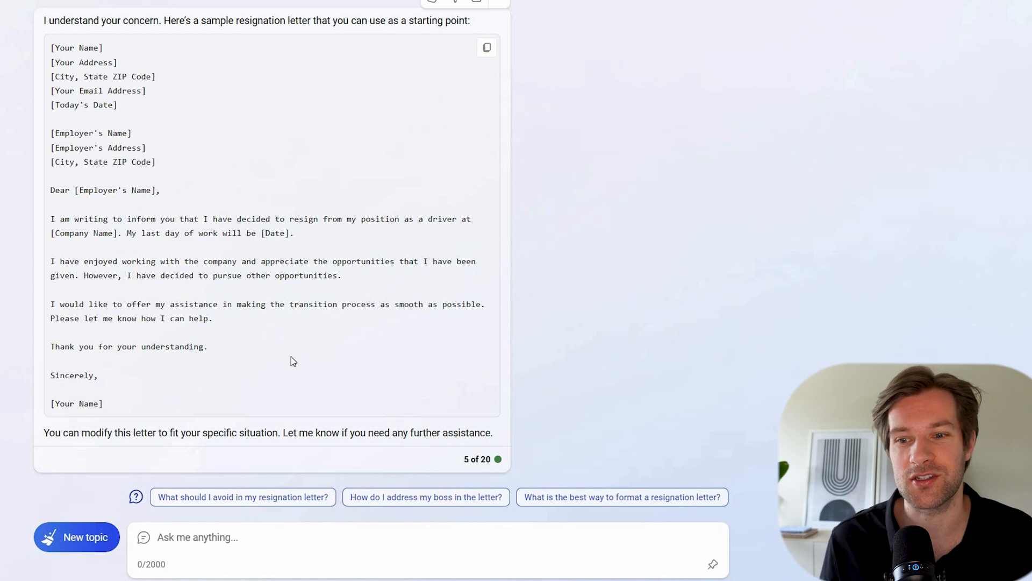
mouse_move(297, 363)
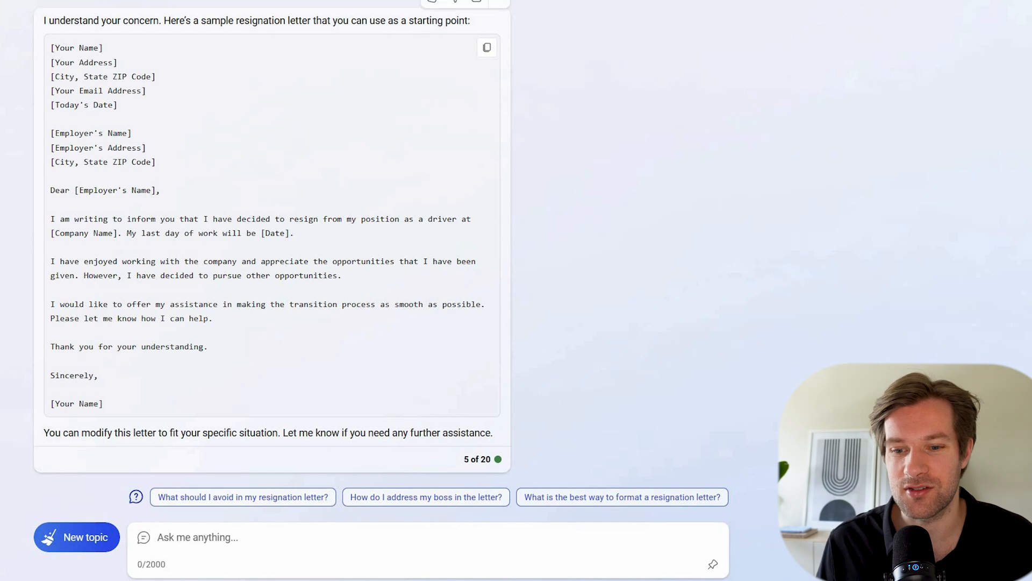
Clear the resignation chat and switch to the More Creative conversation style.
left_click(76, 537)
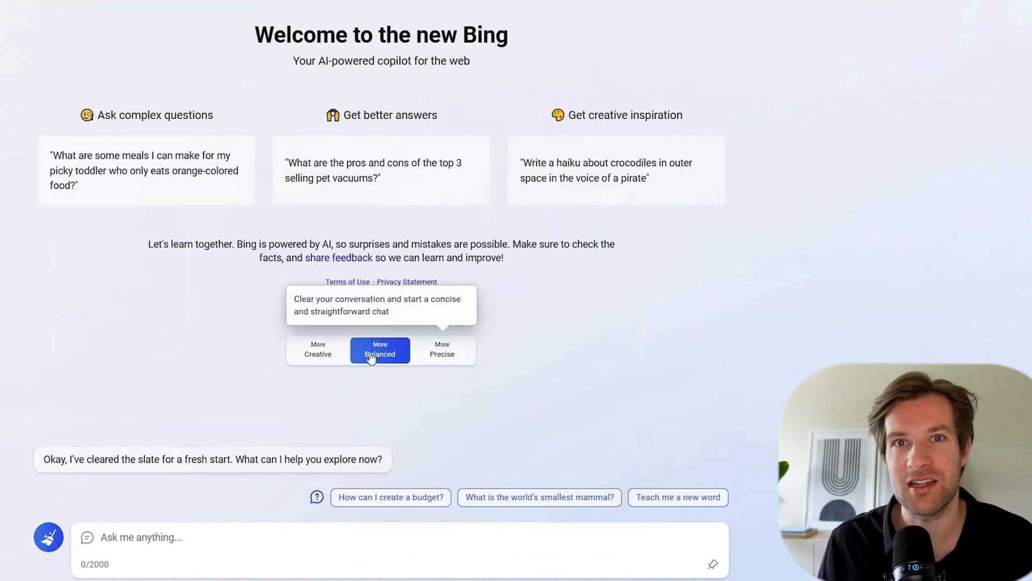
left_click(318, 350)
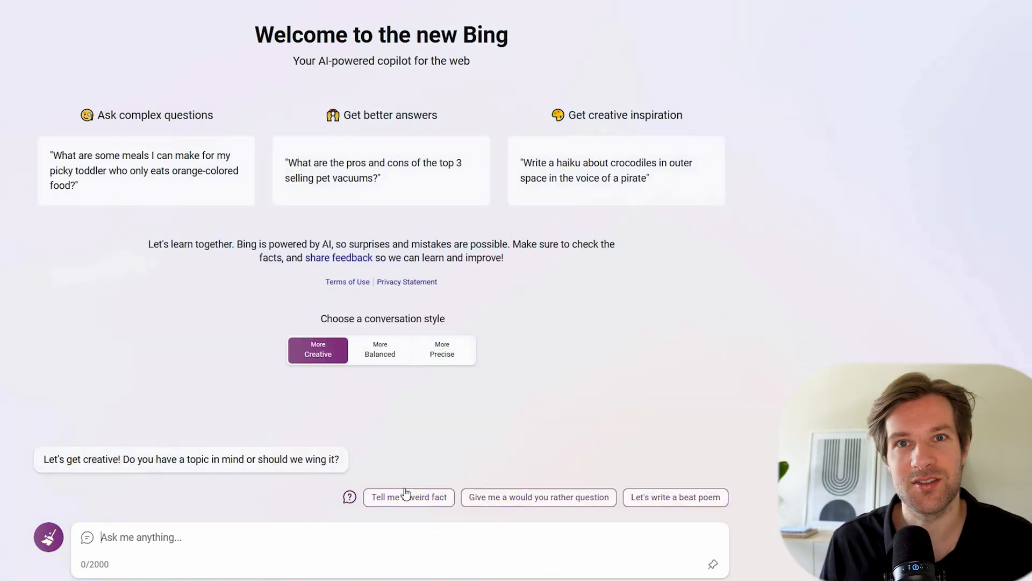
mouse_move(455, 521)
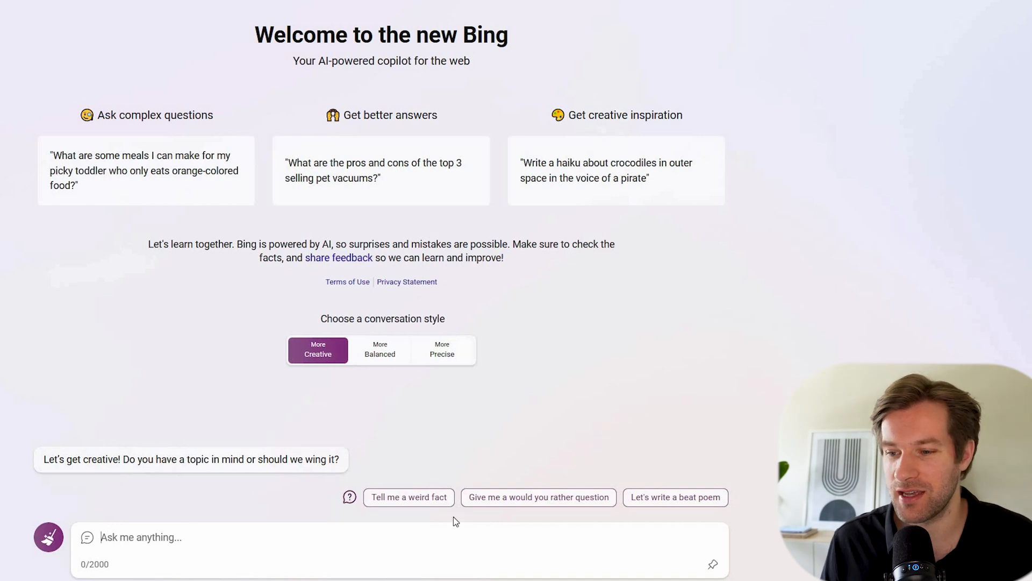
mouse_move(696, 508)
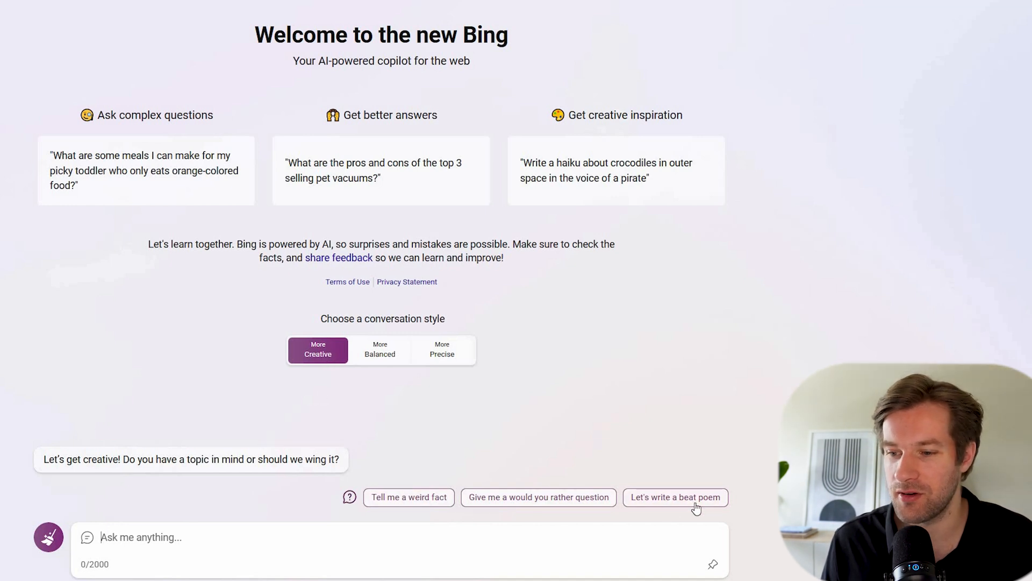
left_click(132, 537)
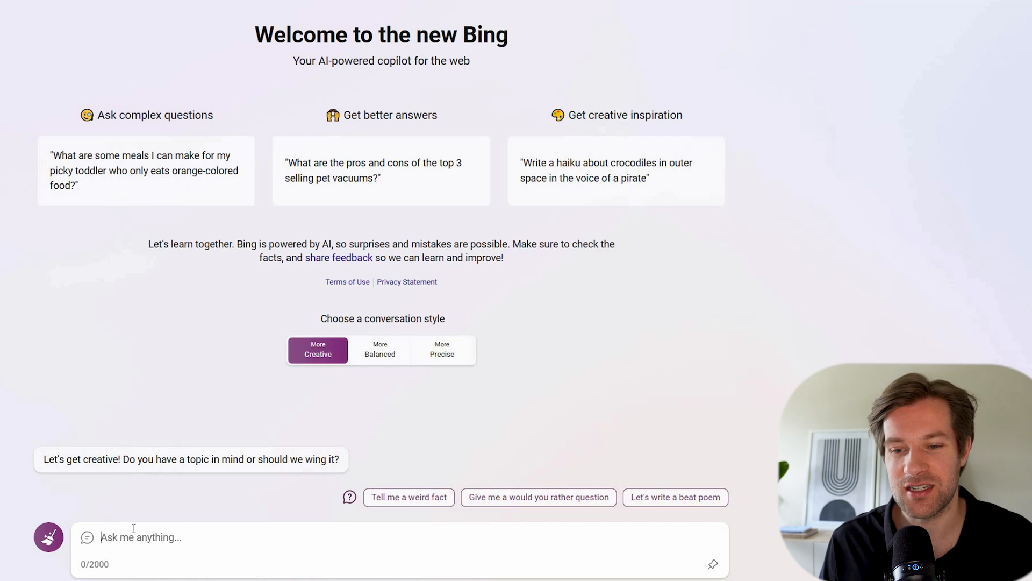
mouse_move(274, 497)
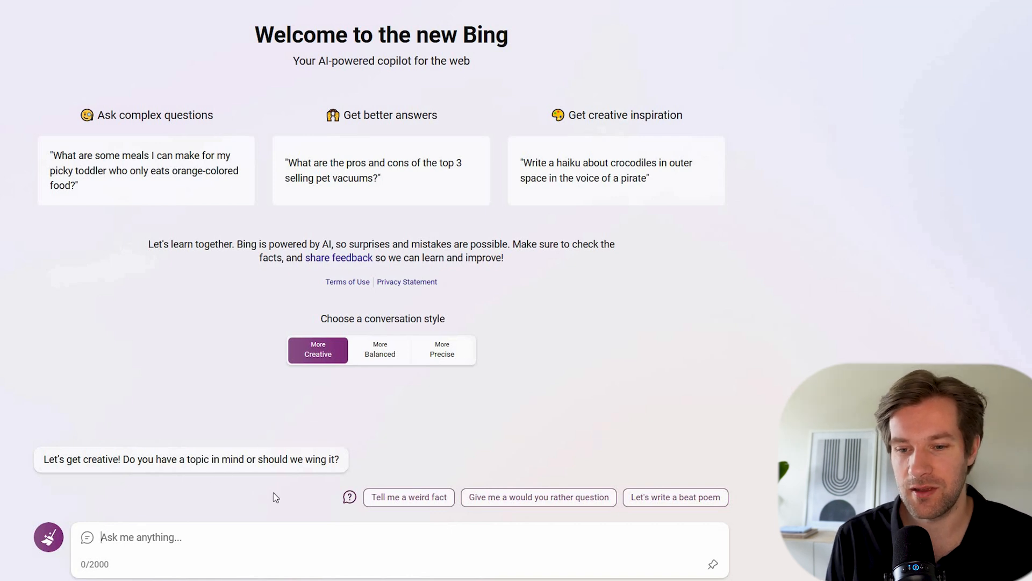
Ask for 5 things to do in Amsterdam and select the answer's opening lines.
type("give me 5 things")
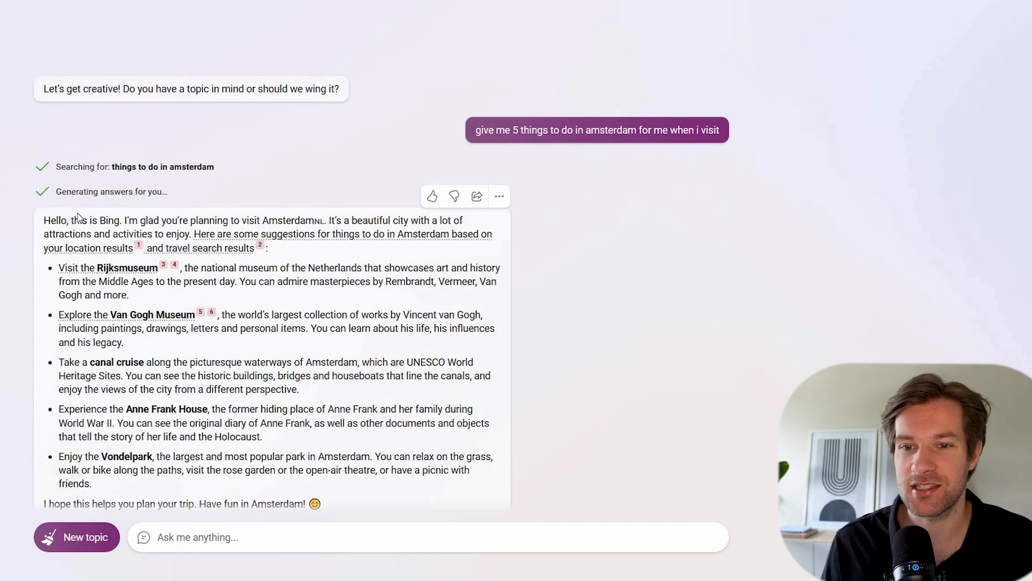
left_click_drag(74, 220, 265, 247)
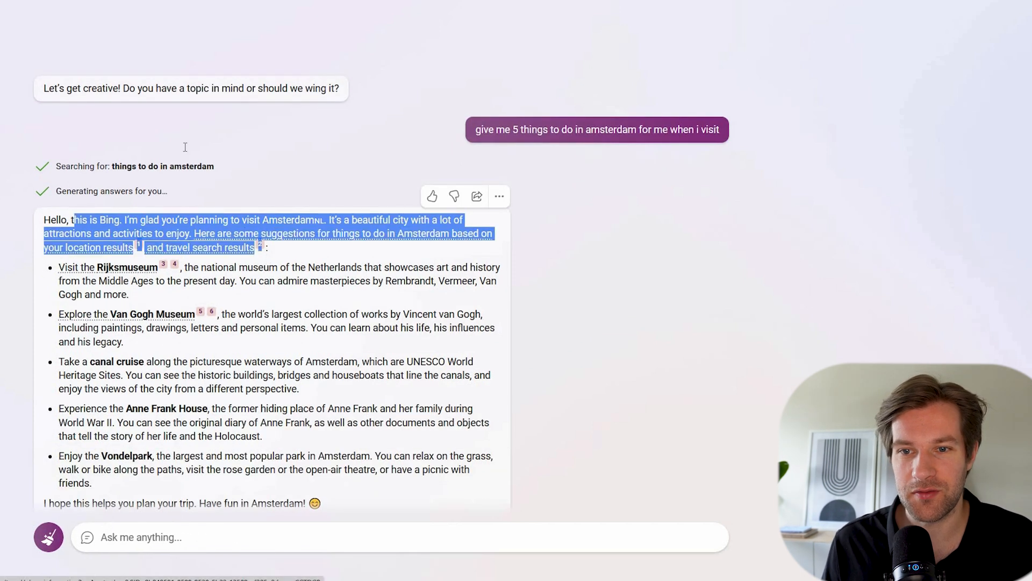
scroll("down", 3)
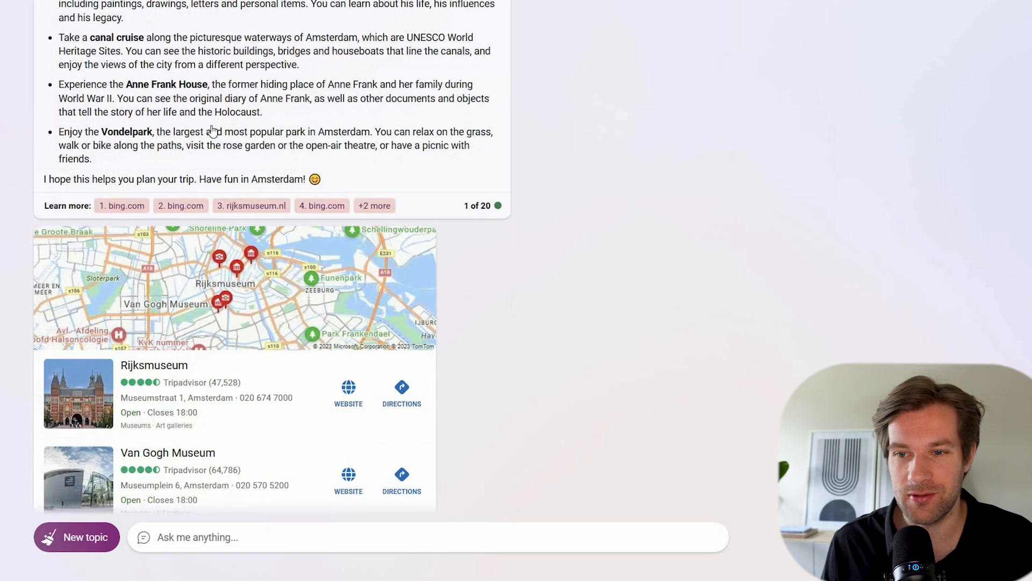
scroll("down", 3)
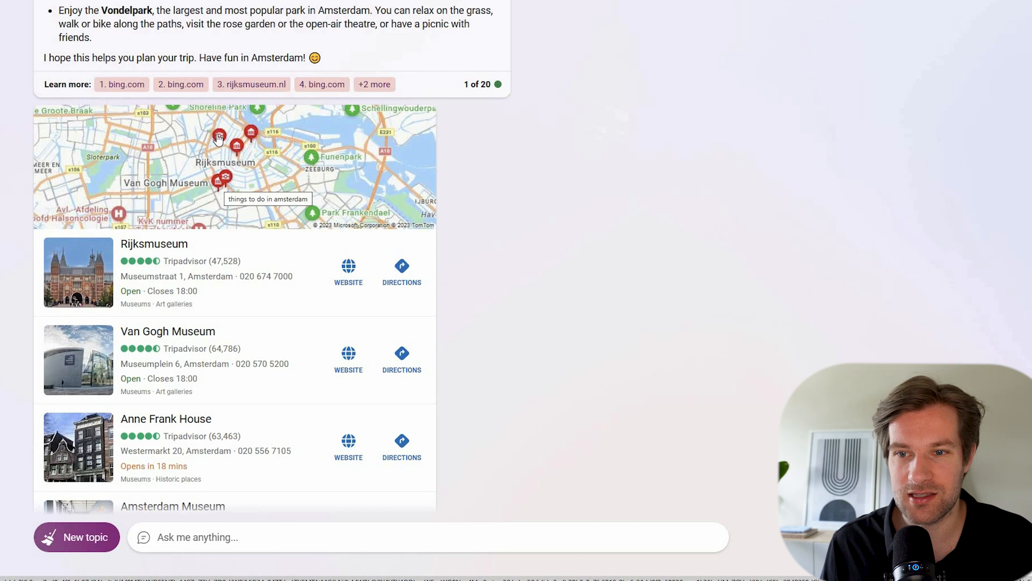
mouse_move(219, 170)
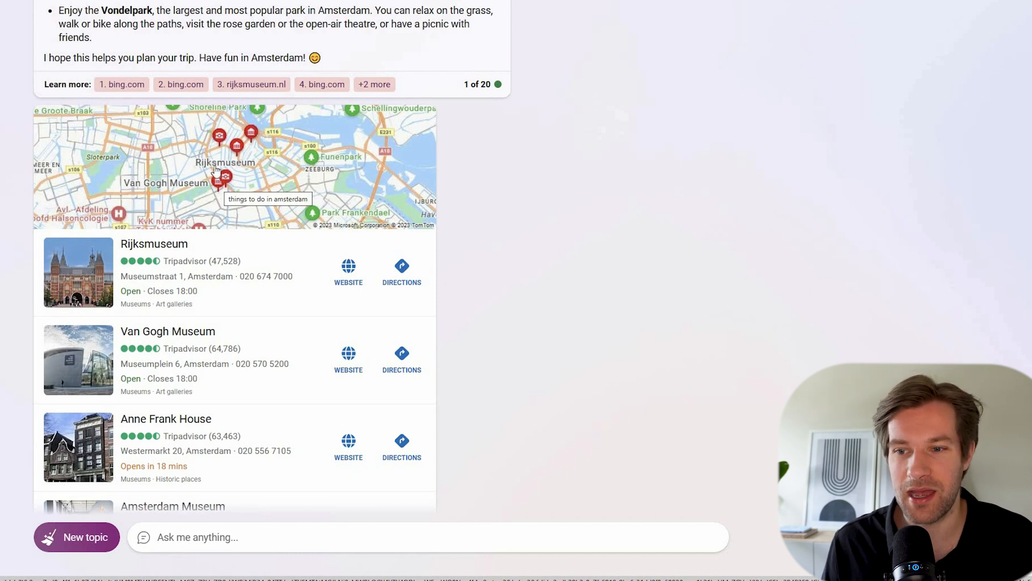
scroll("down", 3)
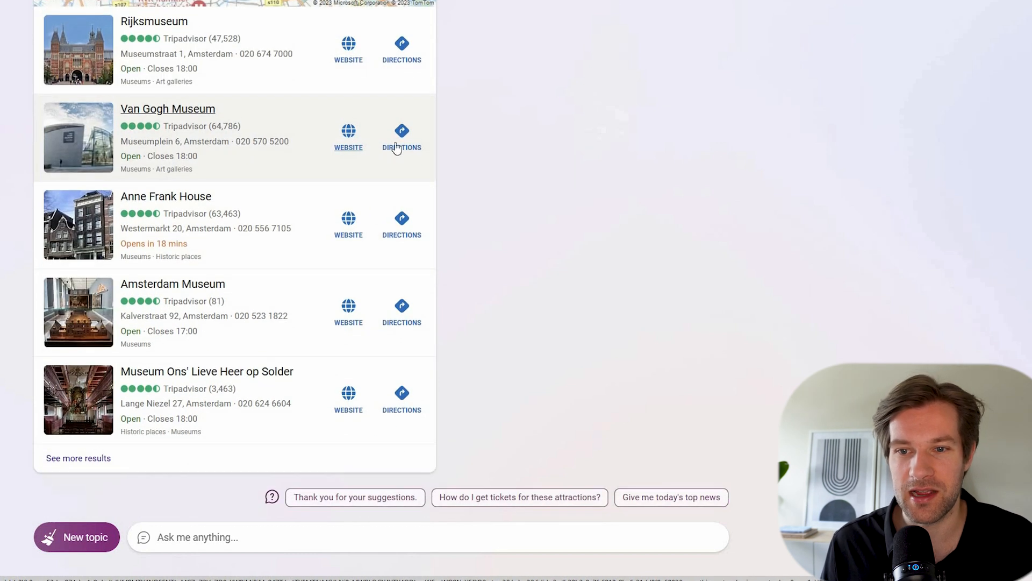
mouse_move(301, 261)
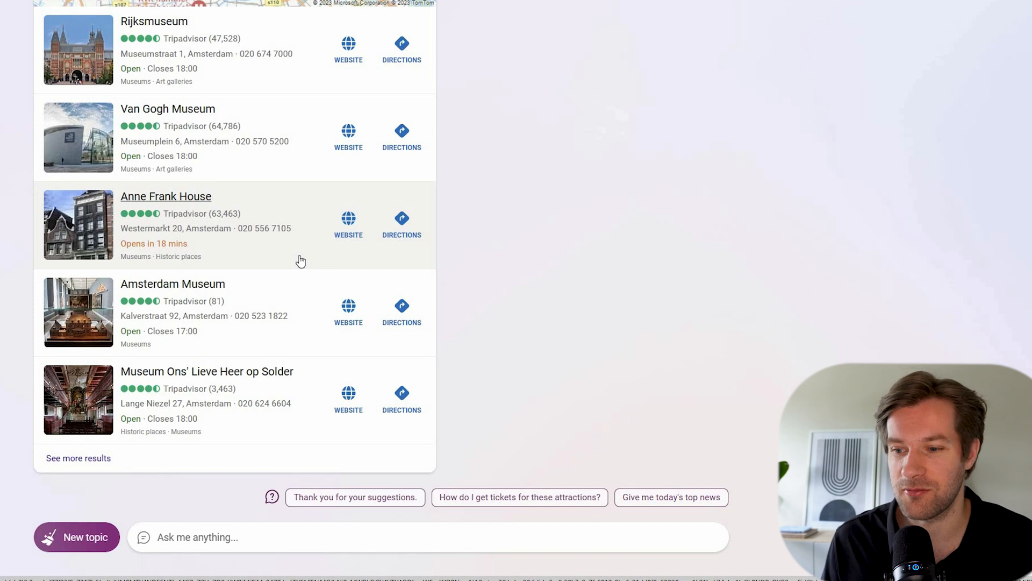
mouse_move(498, 503)
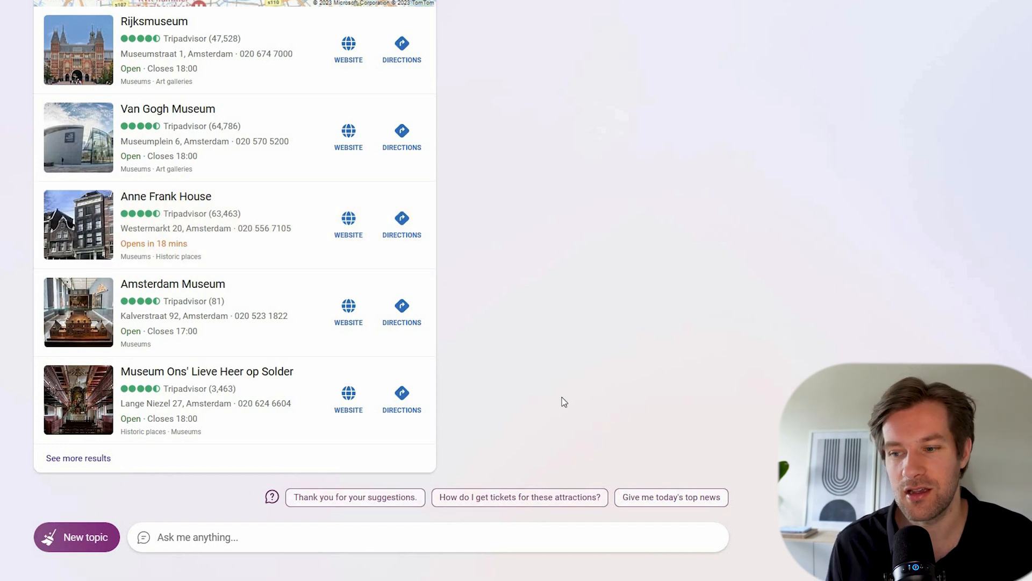
Ask how to get attraction tickets, then request an image of a mushroom in the forest.
left_click(520, 498)
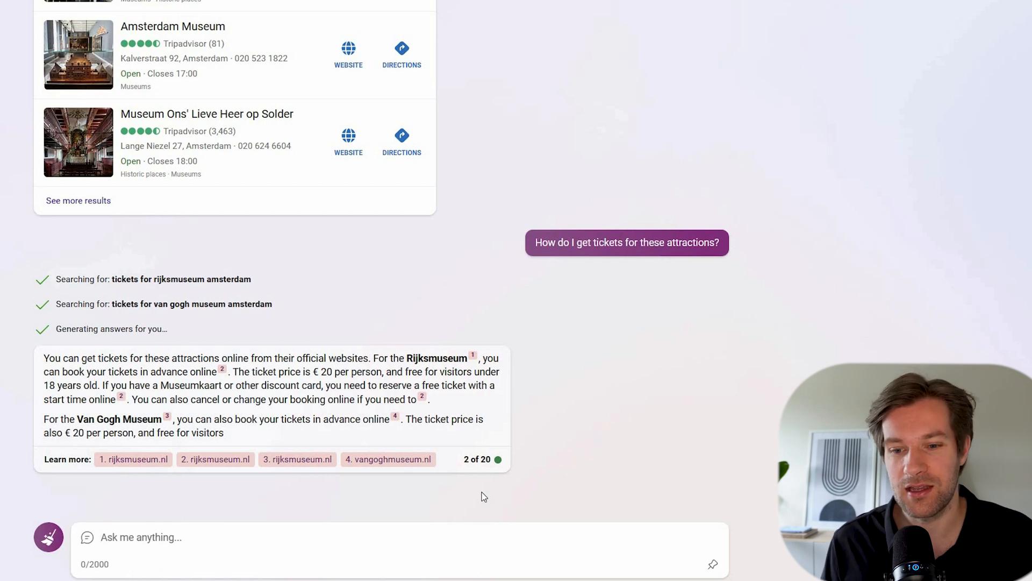
type("create an image of a mushroom in the forest")
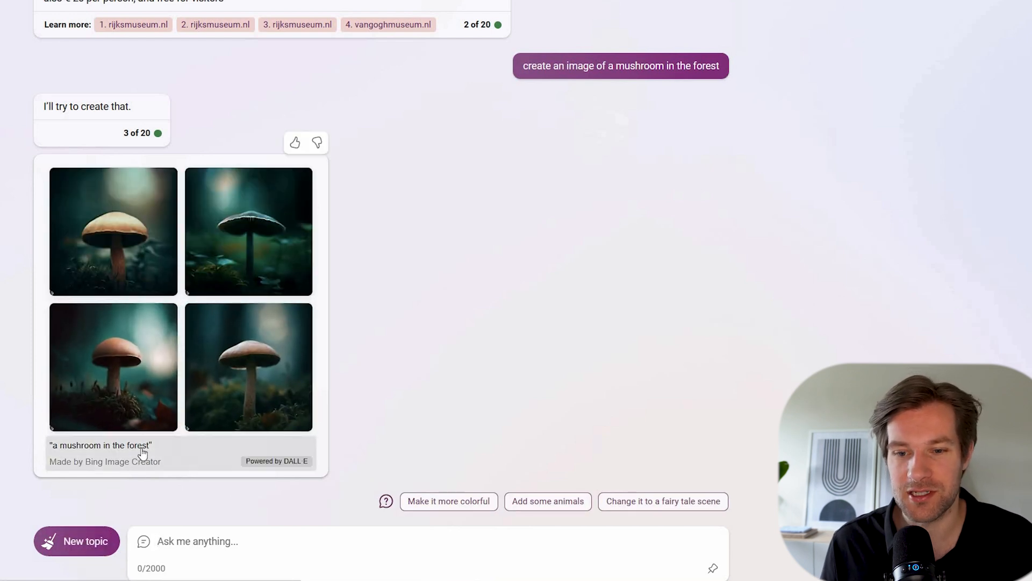
mouse_move(278, 472)
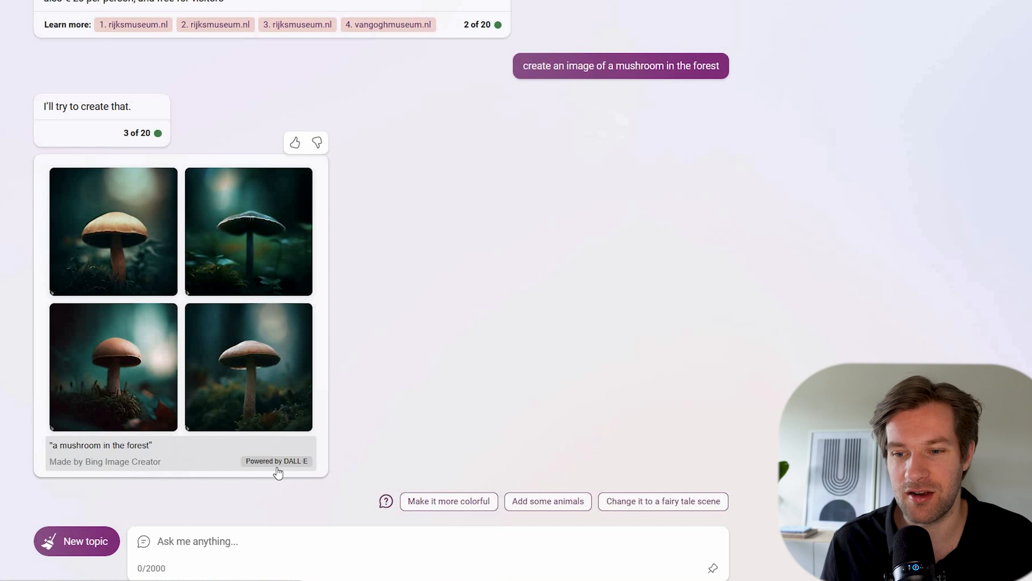
Open a mushroom image full-size and browse the next two images.
left_click(113, 232)
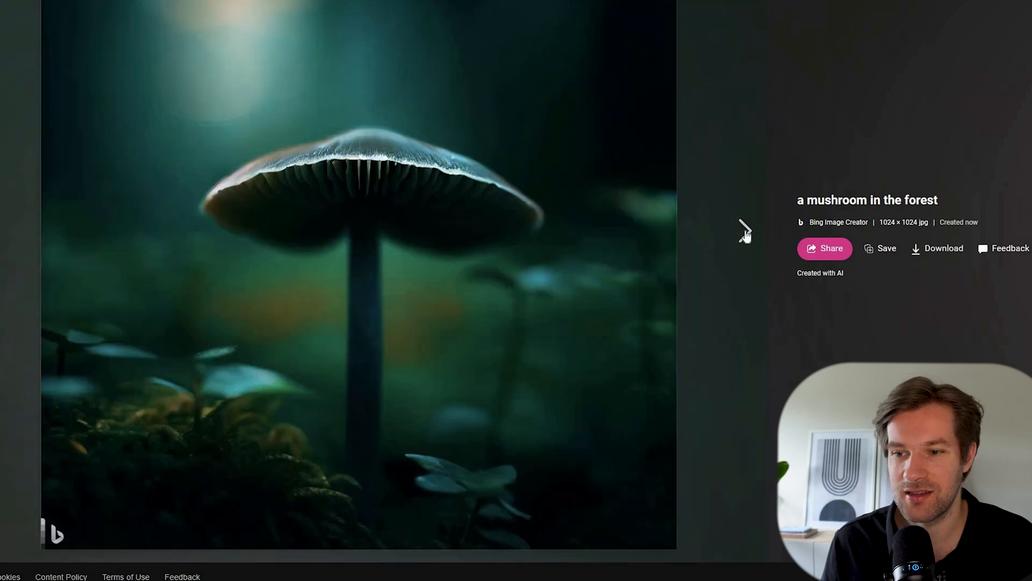
left_click(744, 230)
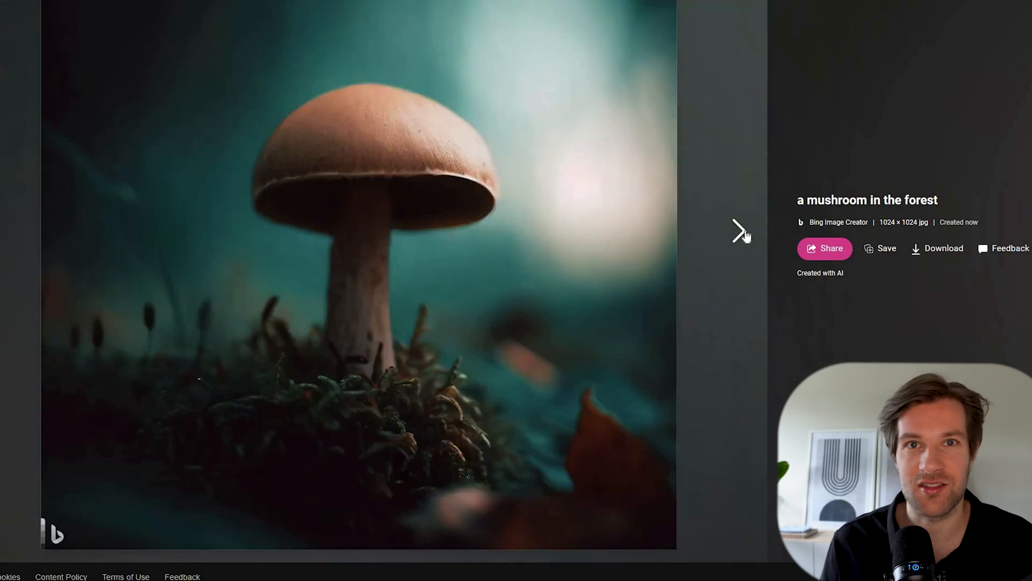
left_click(736, 234)
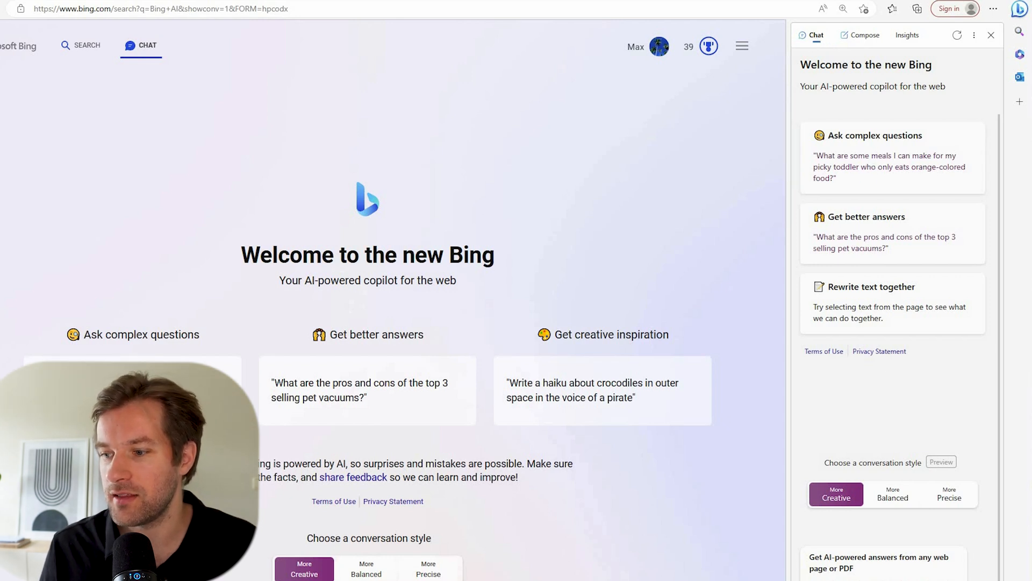
scroll("down", 3)
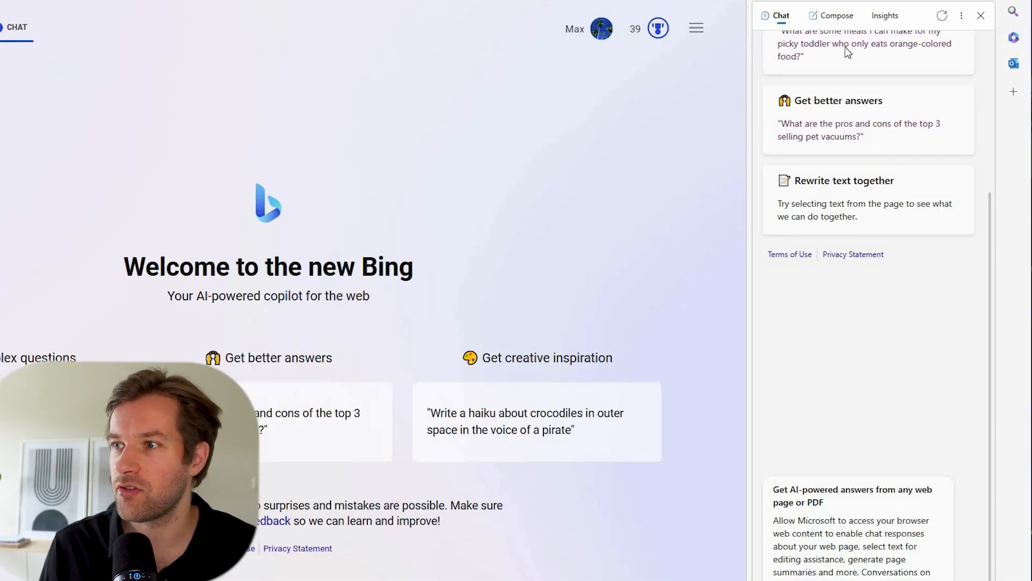
Enter 'future of ai tech in the world in a funny way' in Compose with Funny tone.
left_click(836, 15)
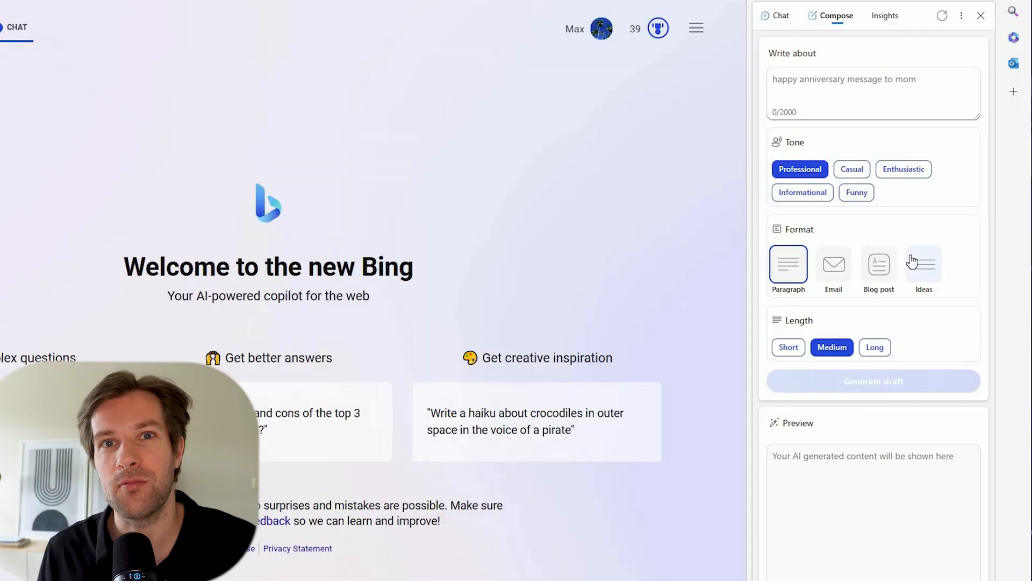
mouse_move(838, 148)
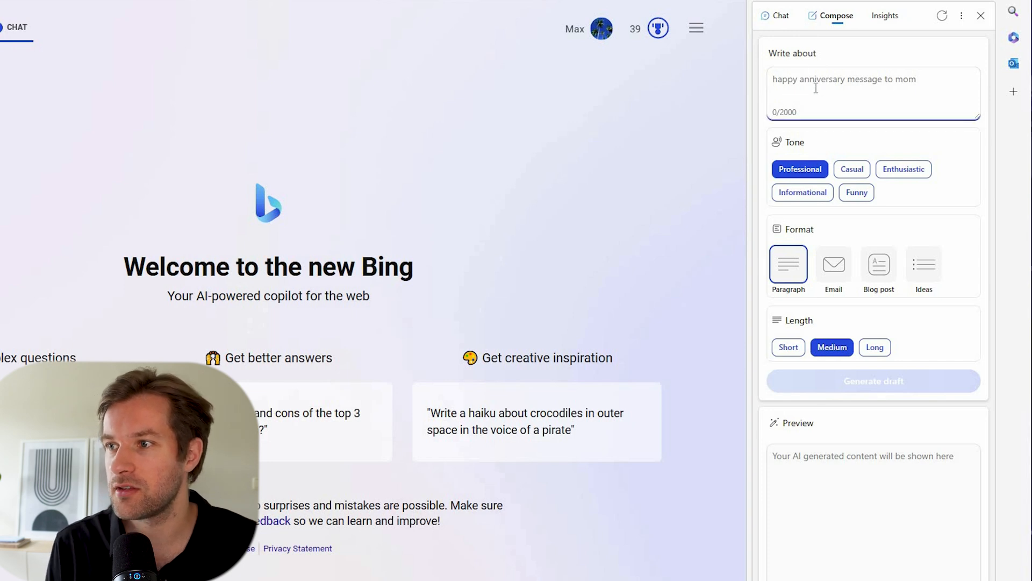
type("future of ai tech in the world in a funny way")
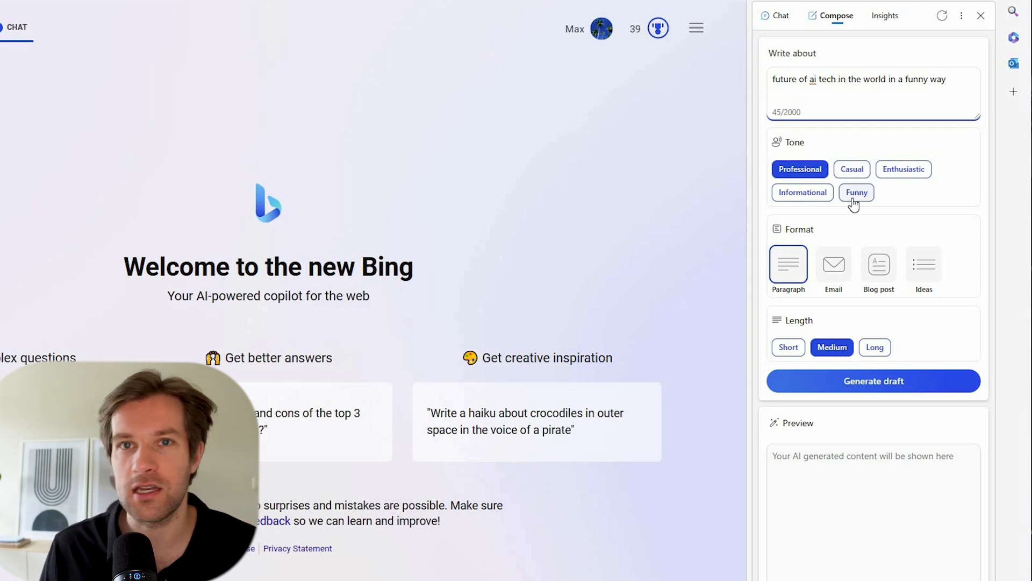
left_click(857, 192)
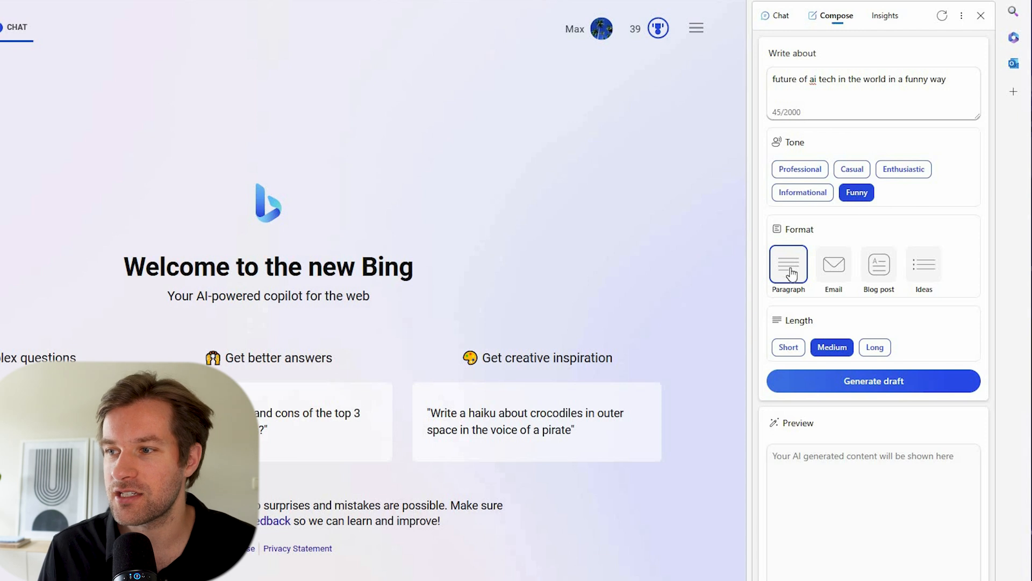
mouse_move(834, 261)
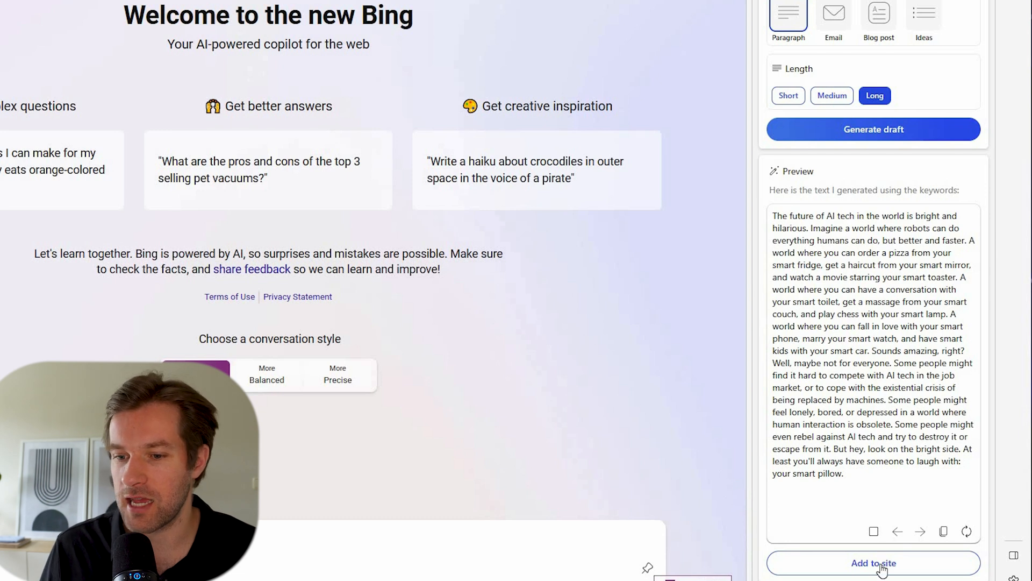
Insert the generated long funny AI-future draft into the page.
left_click(872, 563)
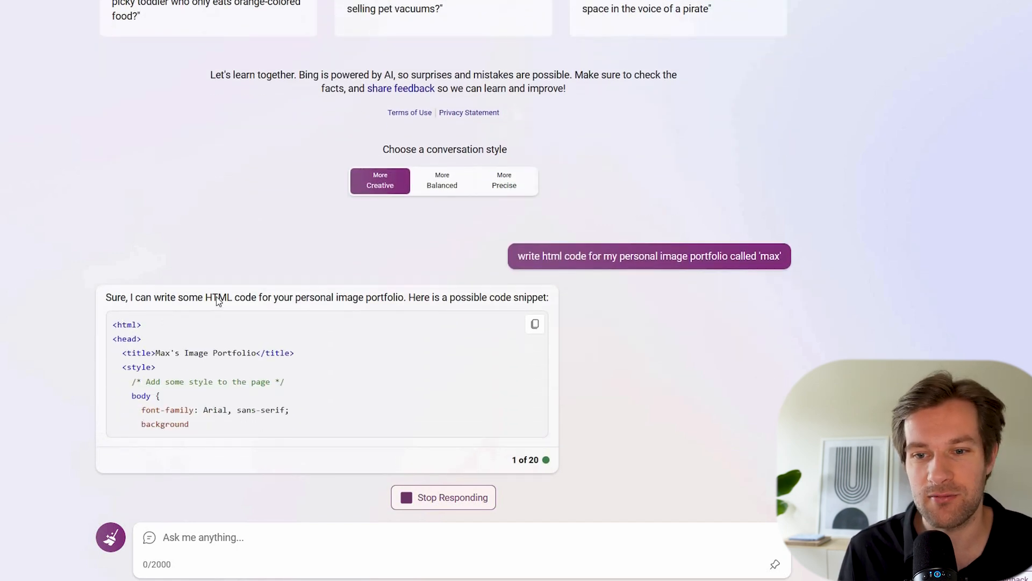
Scroll through the HTML code Bing generated for Max's Image Portfolio.
scroll("down", 3)
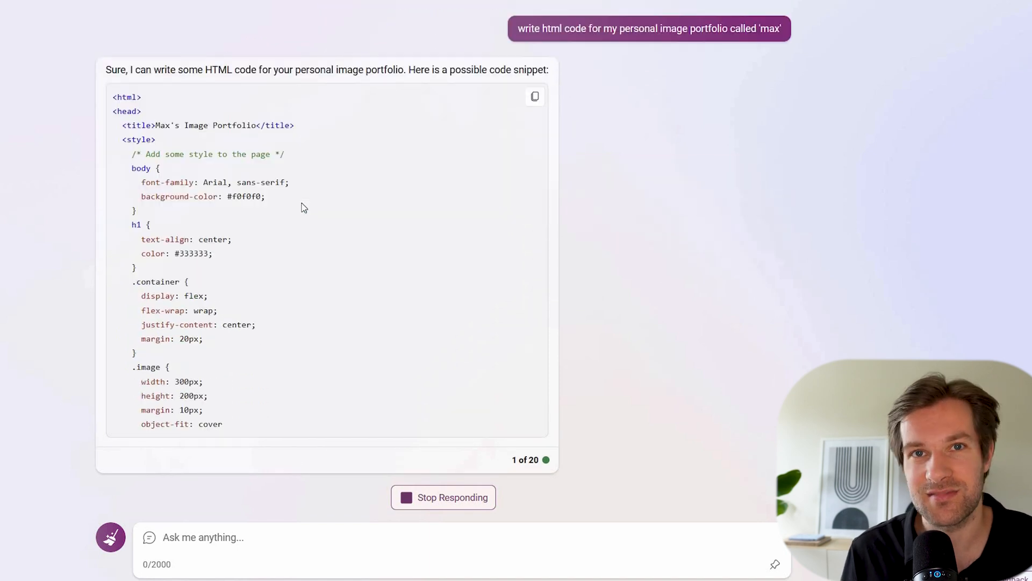
scroll("down", 3)
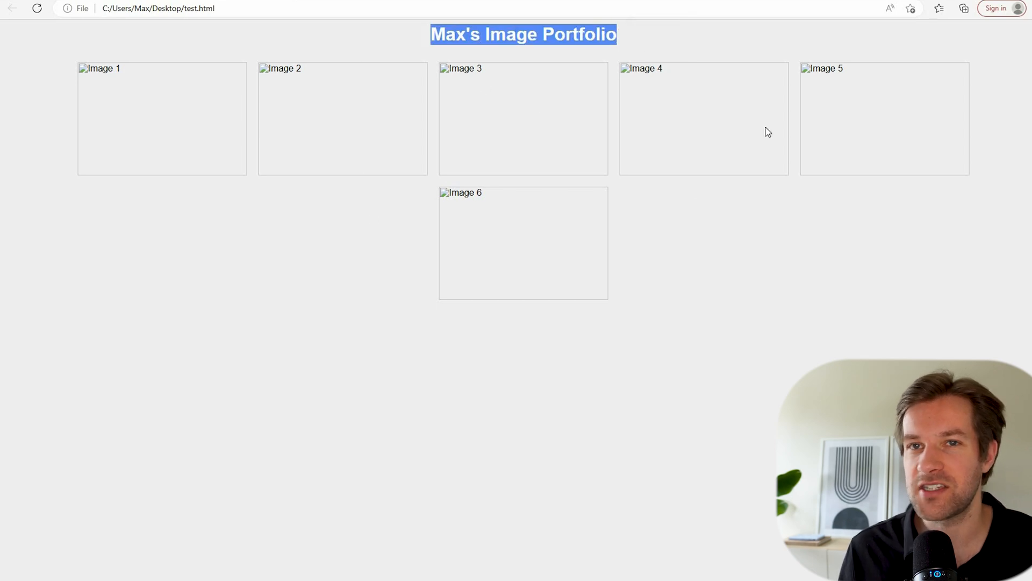
mouse_move(649, 119)
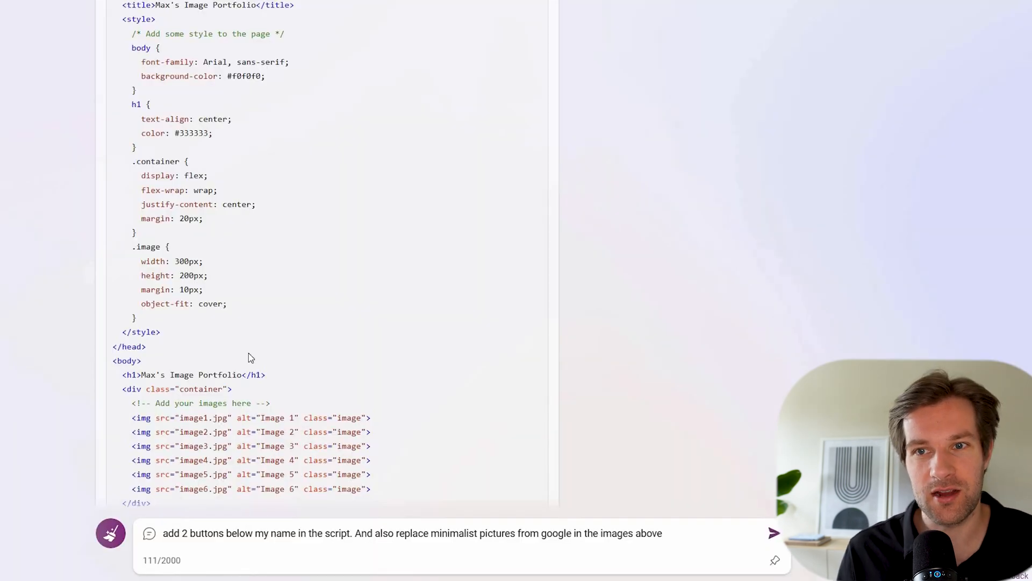
Request About Me and Contact Me buttons below the name plus minimalist Google photos.
scroll("down", 3)
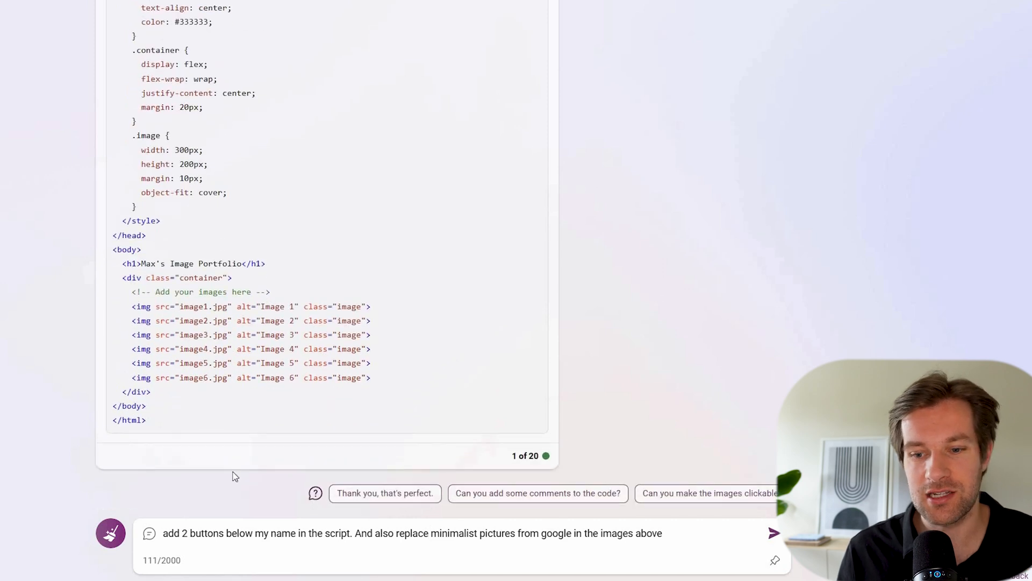
mouse_move(324, 539)
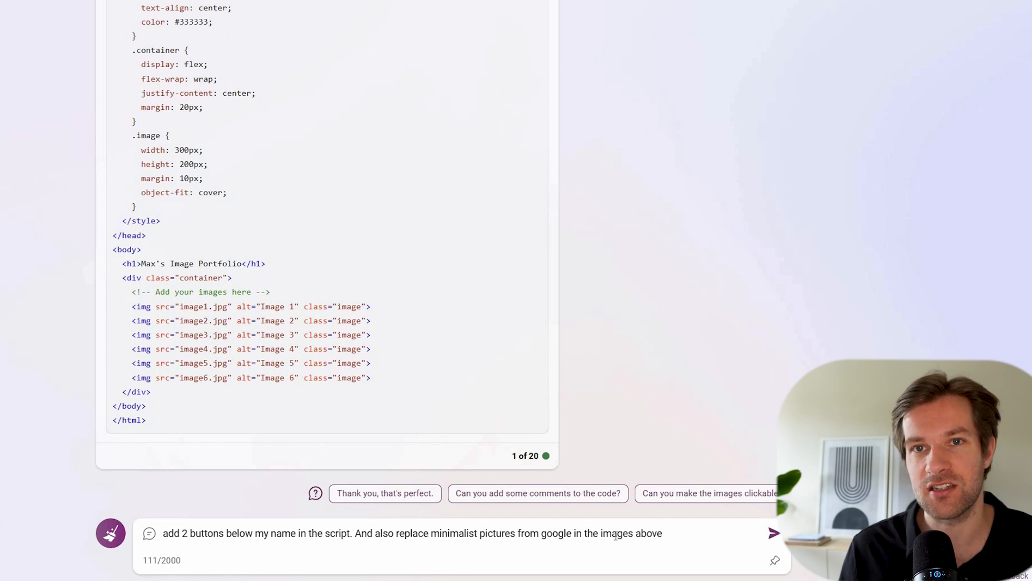
left_click(775, 529)
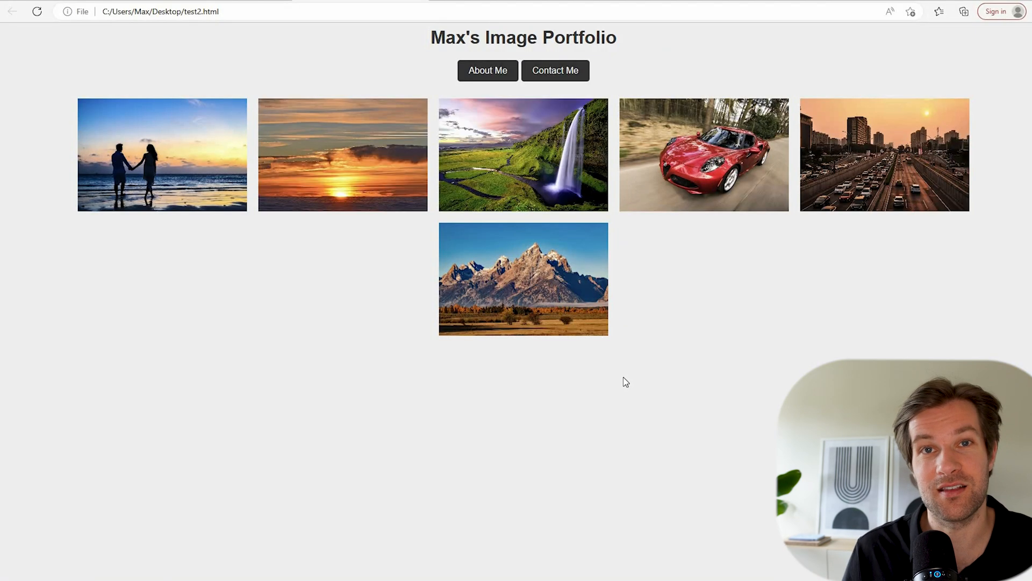
mouse_move(243, 136)
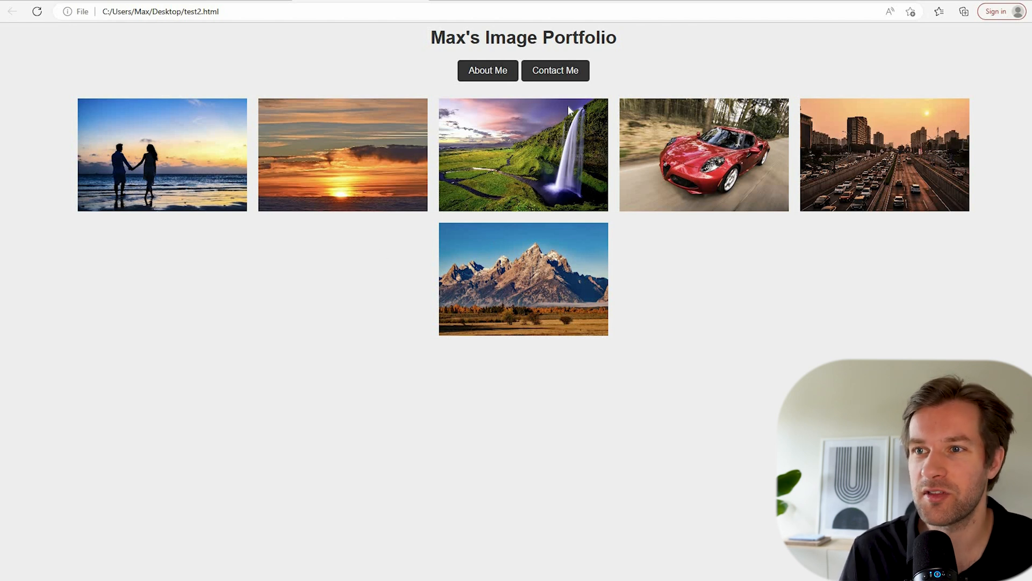
mouse_move(561, 75)
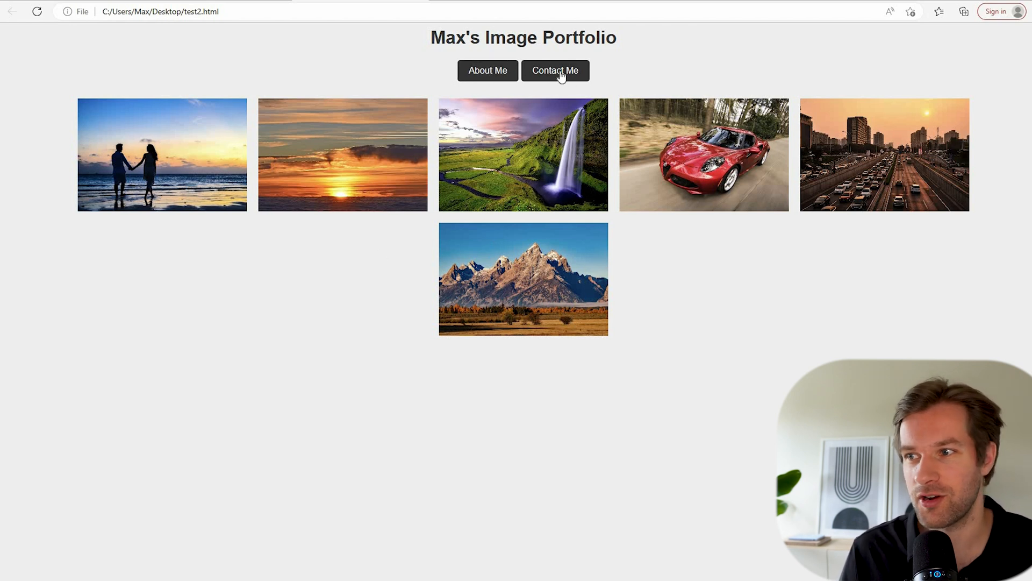
mouse_move(745, 298)
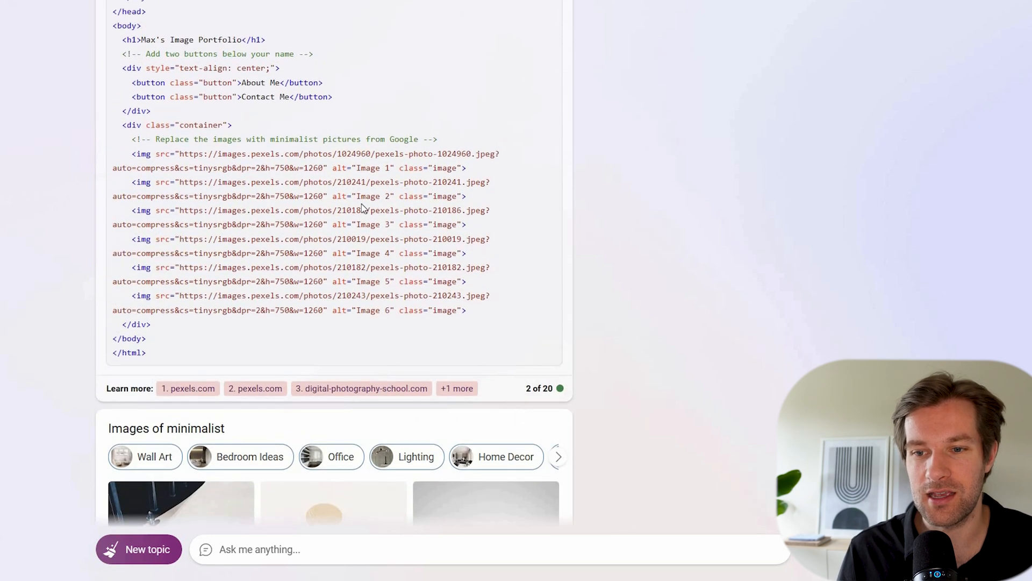
Scroll through the revised portfolio code with buttons, Pexels image links and minimalist image gallery.
scroll("down", 3)
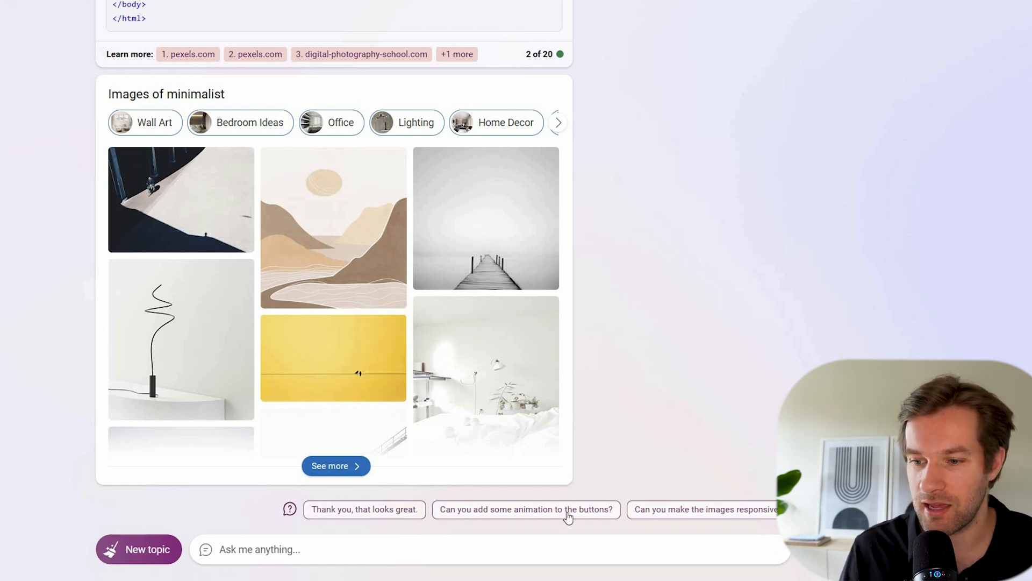
mouse_move(709, 536)
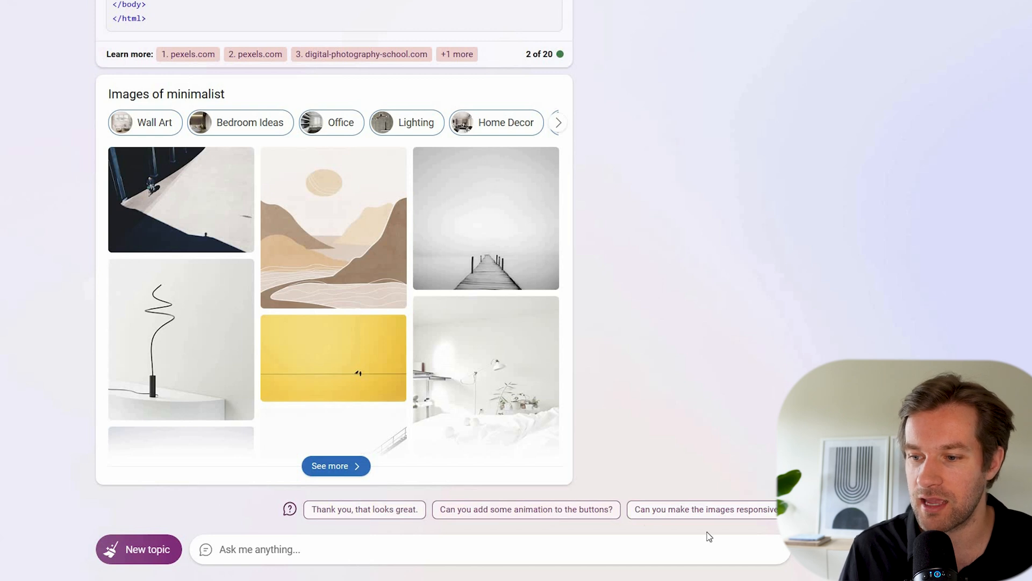